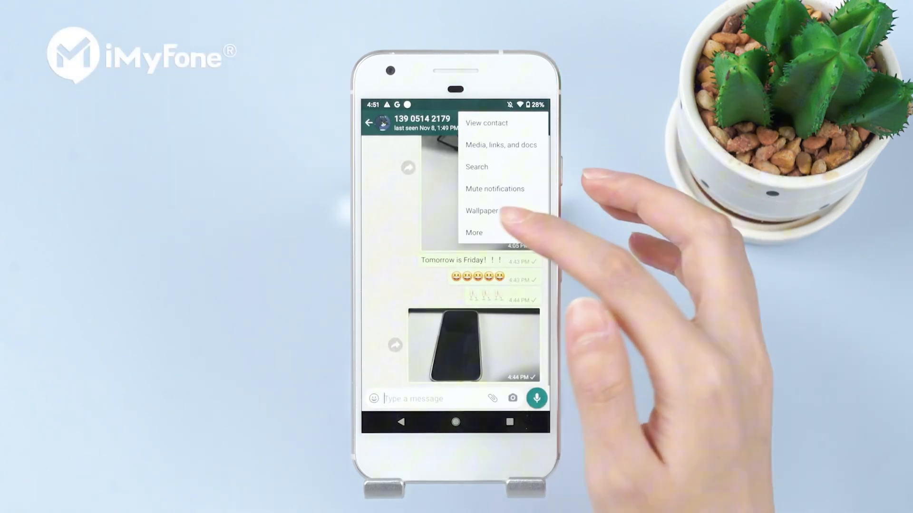
- Show the More options for the open WhatsApp chat
left_click(474, 231)
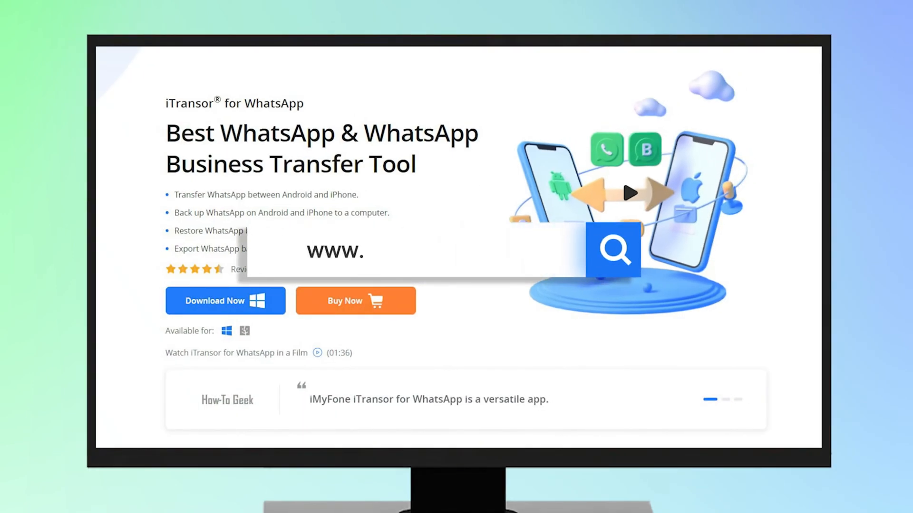
- Go to imyfone.com in the browser to reach the iTransor for WhatsApp page
type("imyfone.com")
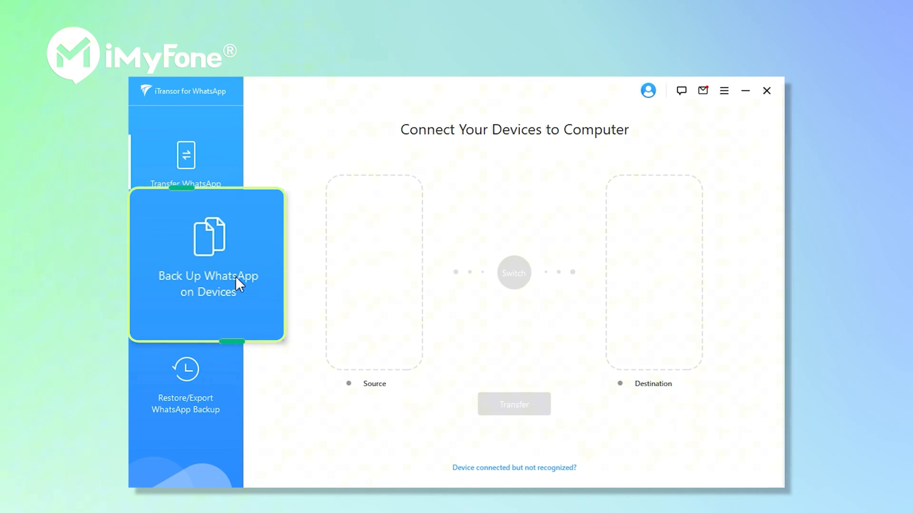
- Choose Back Up WhatsApp on Devices, review the unrecognized-device help, and start backing up the Pixel's WhatsApp data
left_click(186, 277)
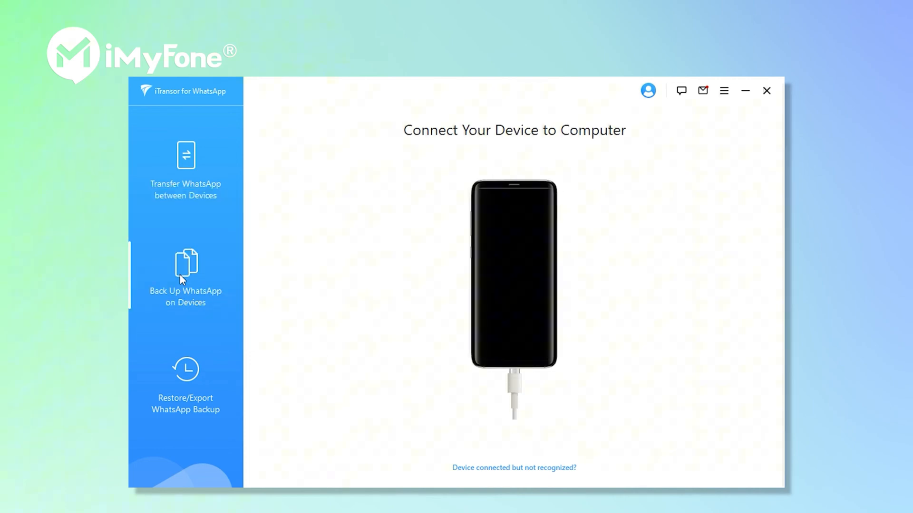
left_click(513, 468)
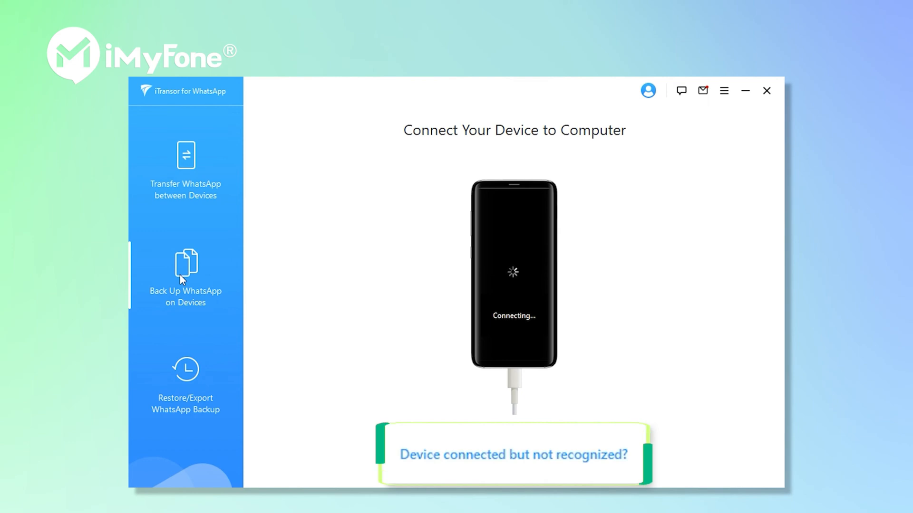
left_click(514, 455)
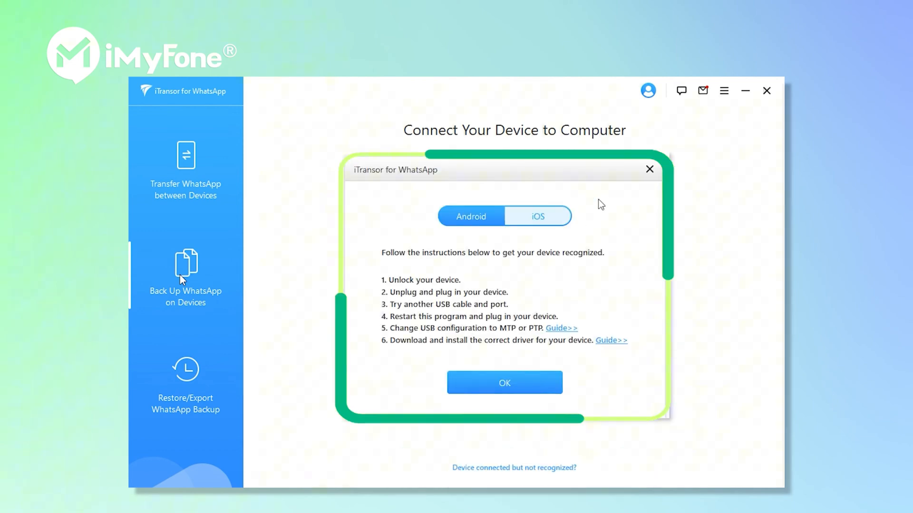
left_click(504, 384)
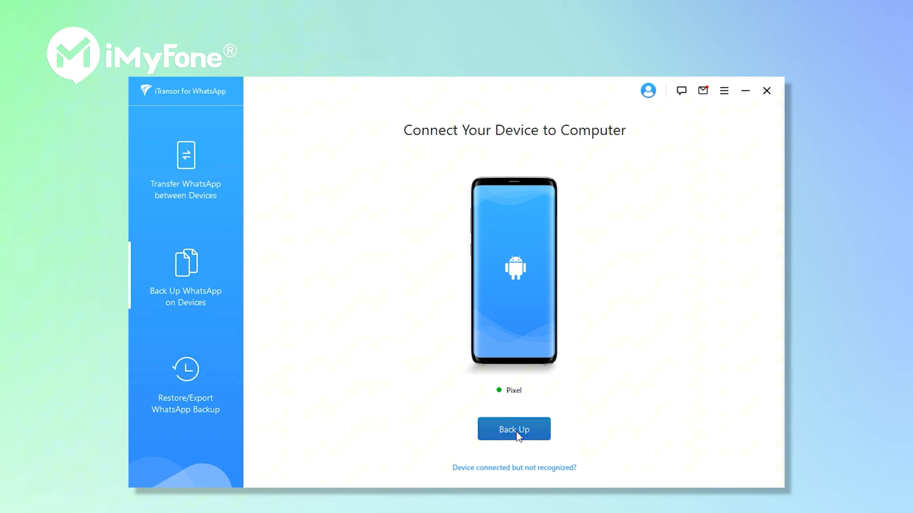
left_click(514, 428)
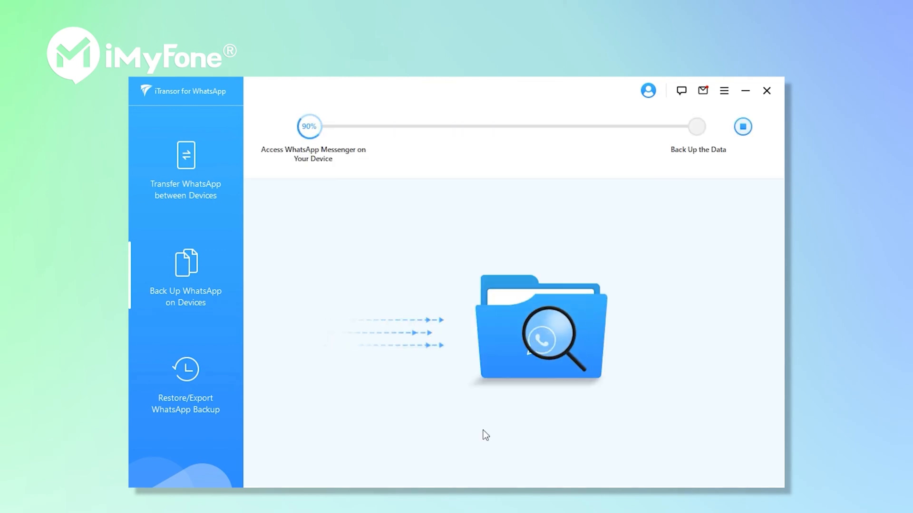